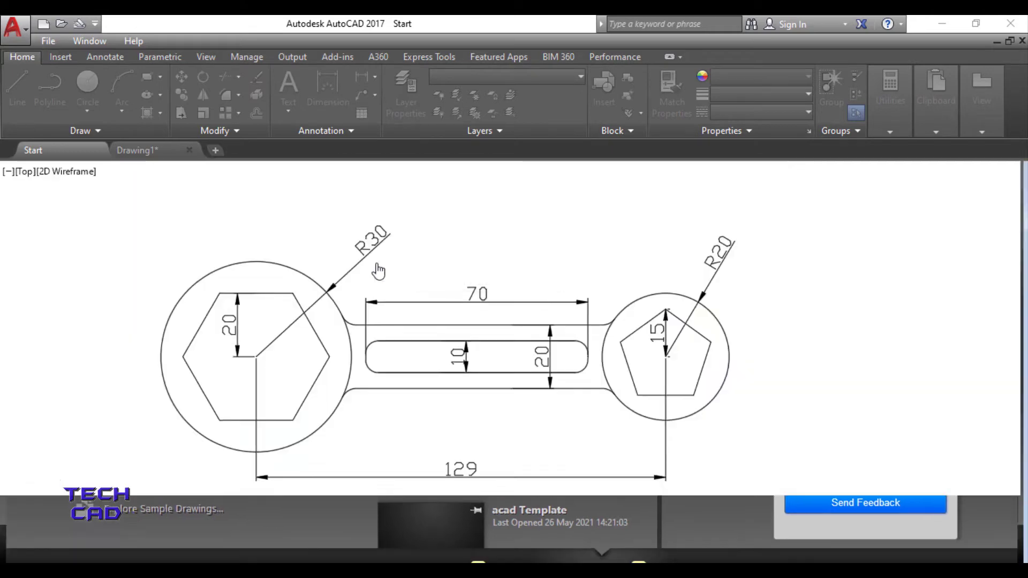
Step: Bring up the Plot dialog for the Drawing1 wrench drawing via the Application menu's Print > Plot
left_click(137, 150)
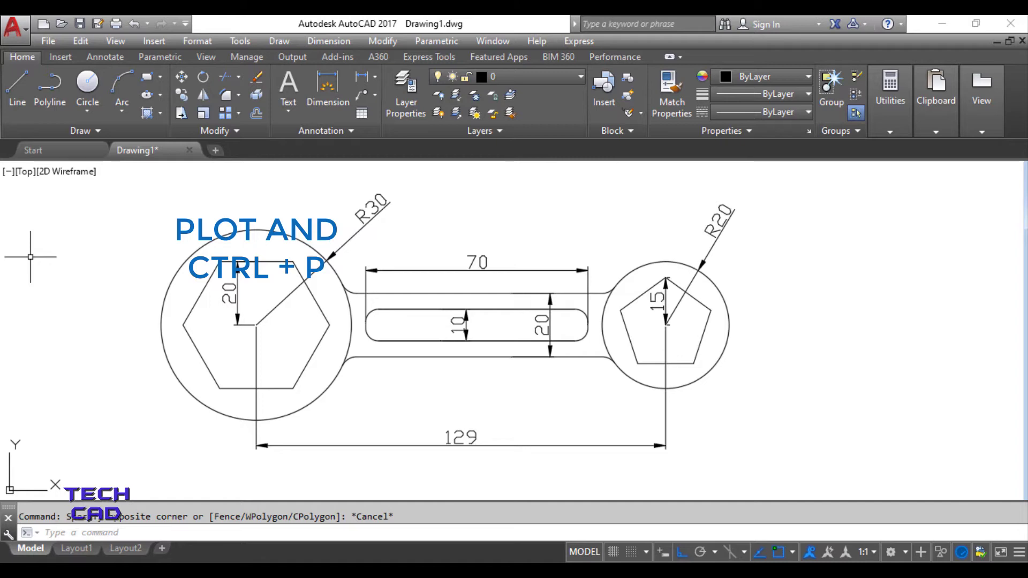
left_click(16, 23)
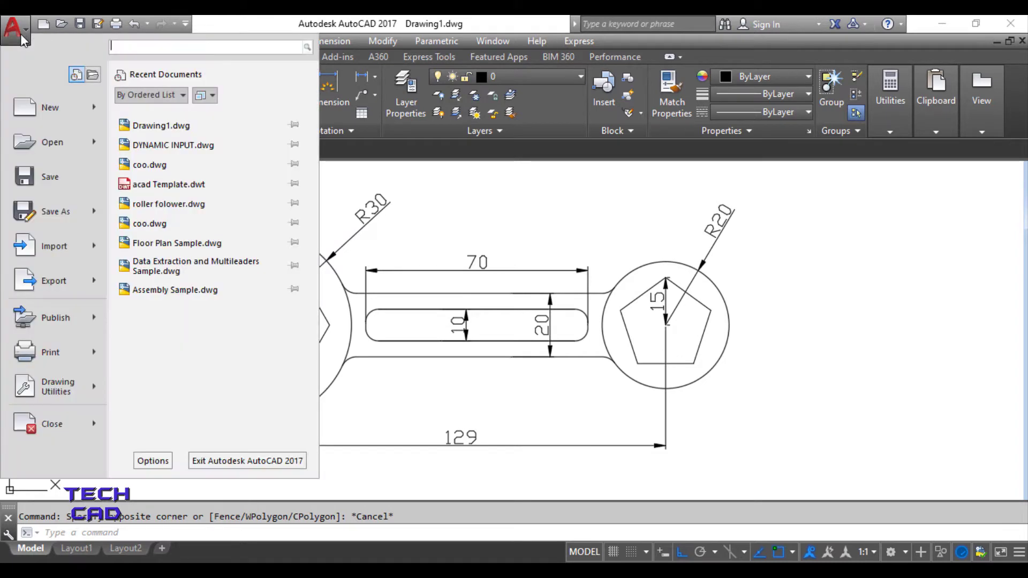
left_click(49, 352)
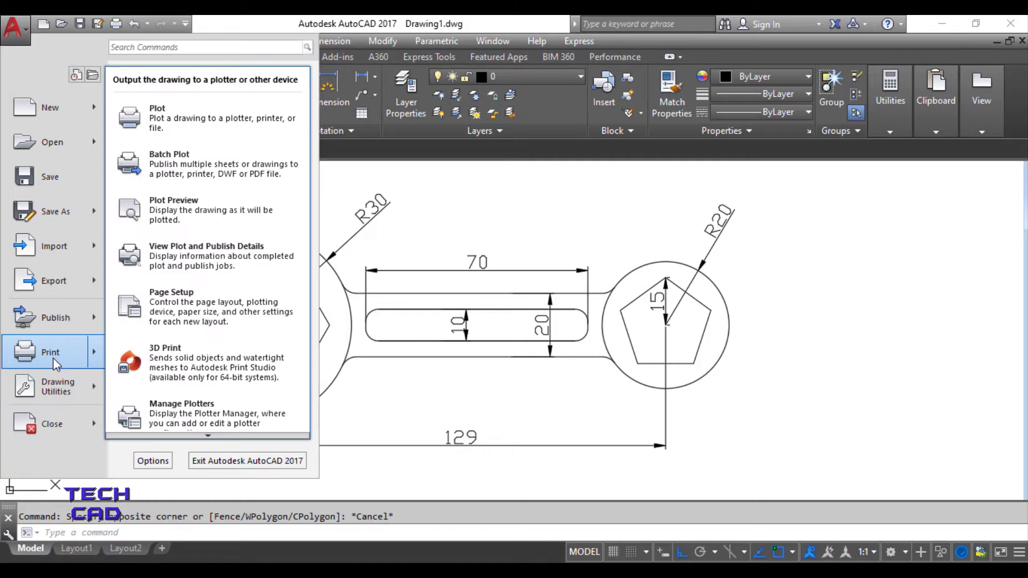
mouse_move(169, 130)
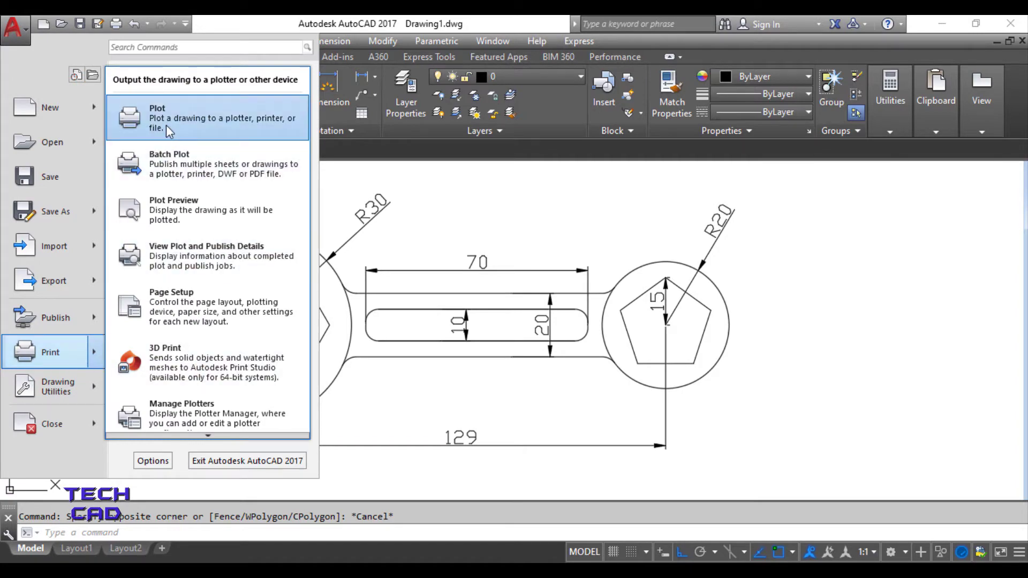
left_click(157, 117)
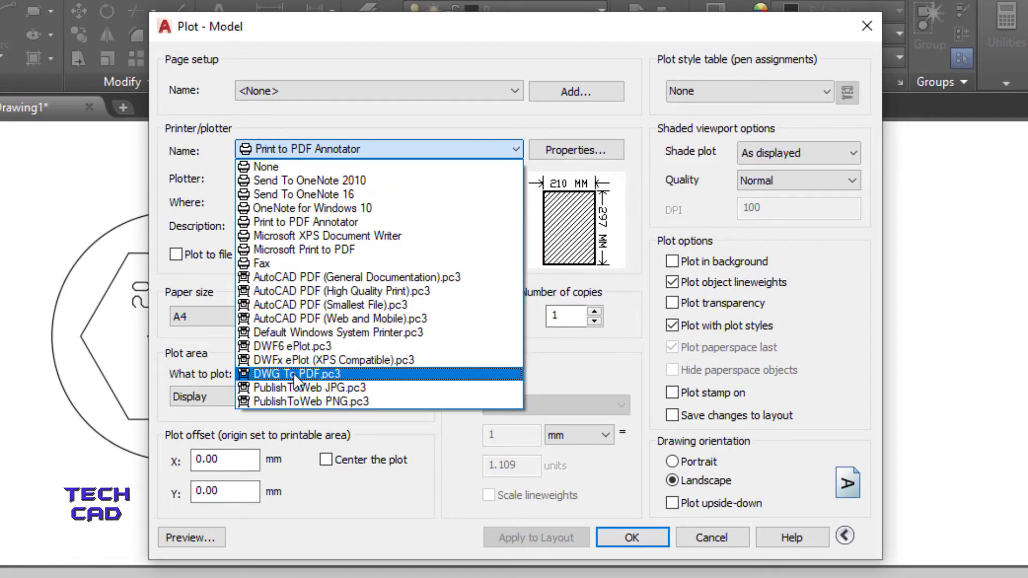
Step: Choose DWG To PDF.pc3 as the plotter with ISO full bleed A4 paper size
left_click(293, 373)
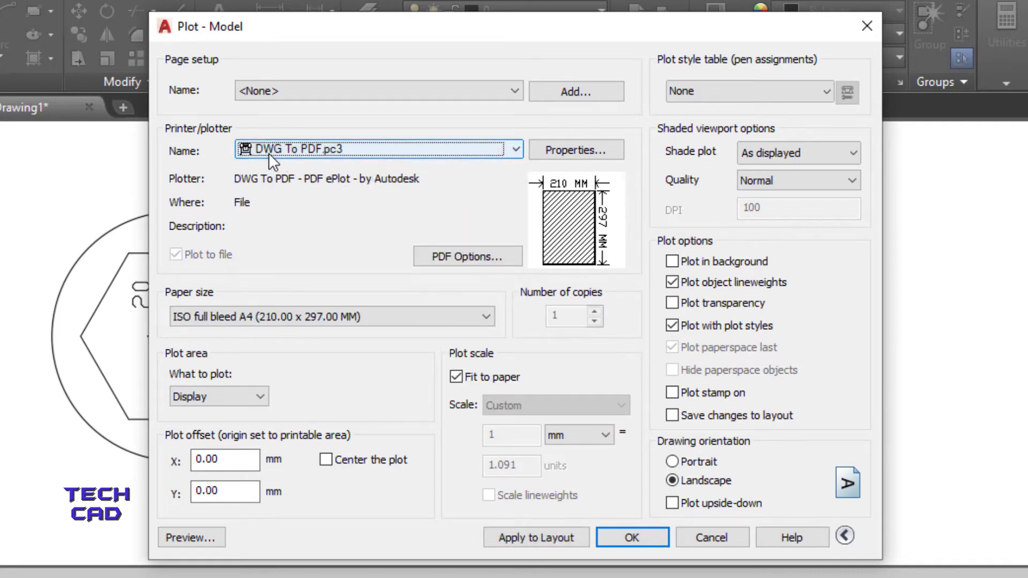
mouse_move(304, 165)
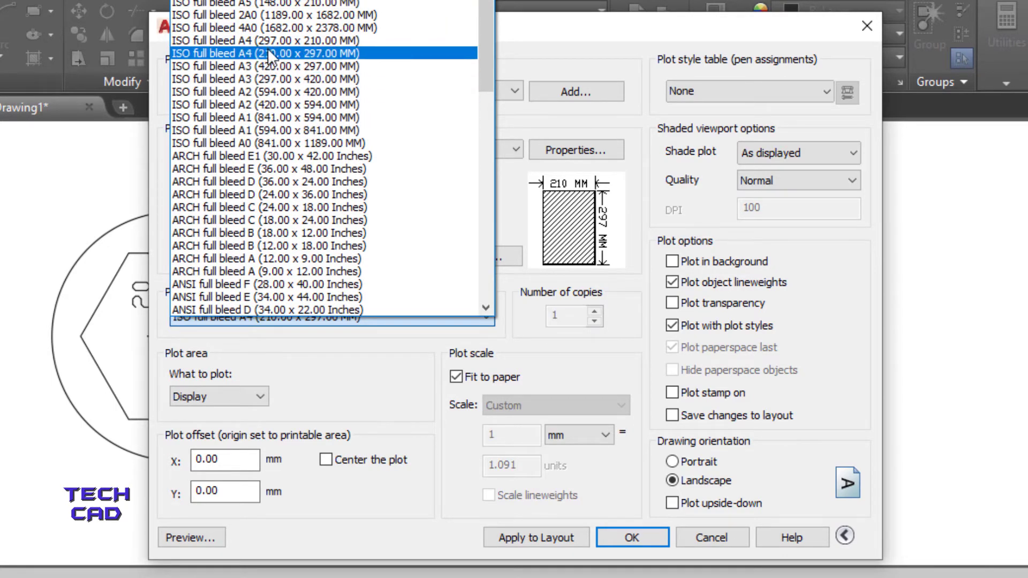
left_click(264, 53)
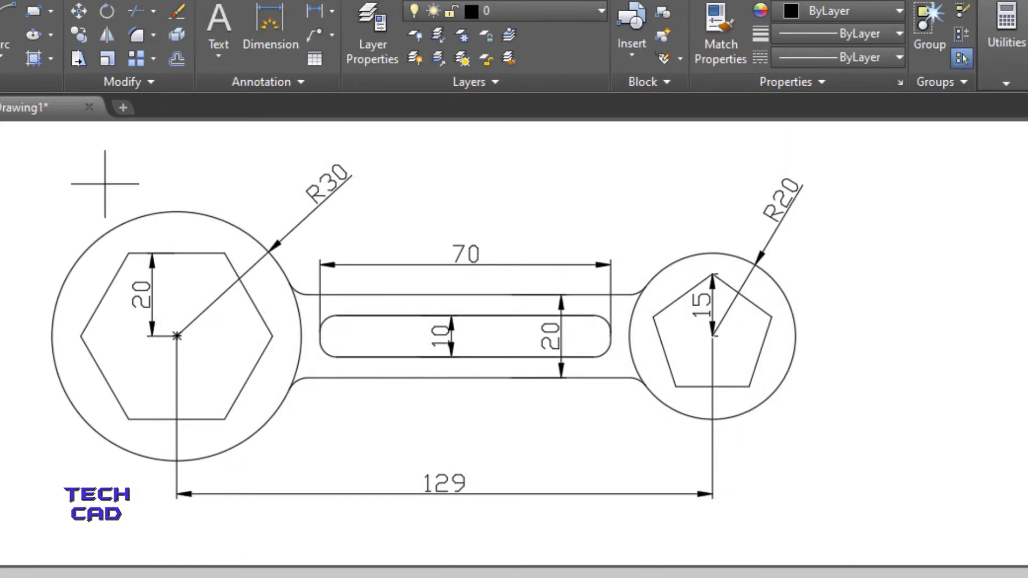
mouse_move(16, 163)
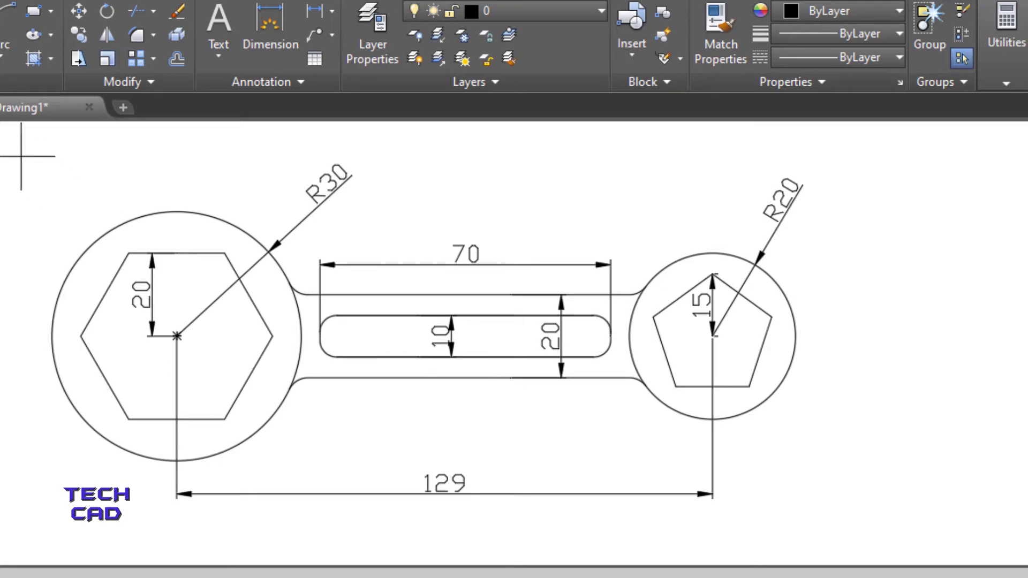
mouse_move(34, 166)
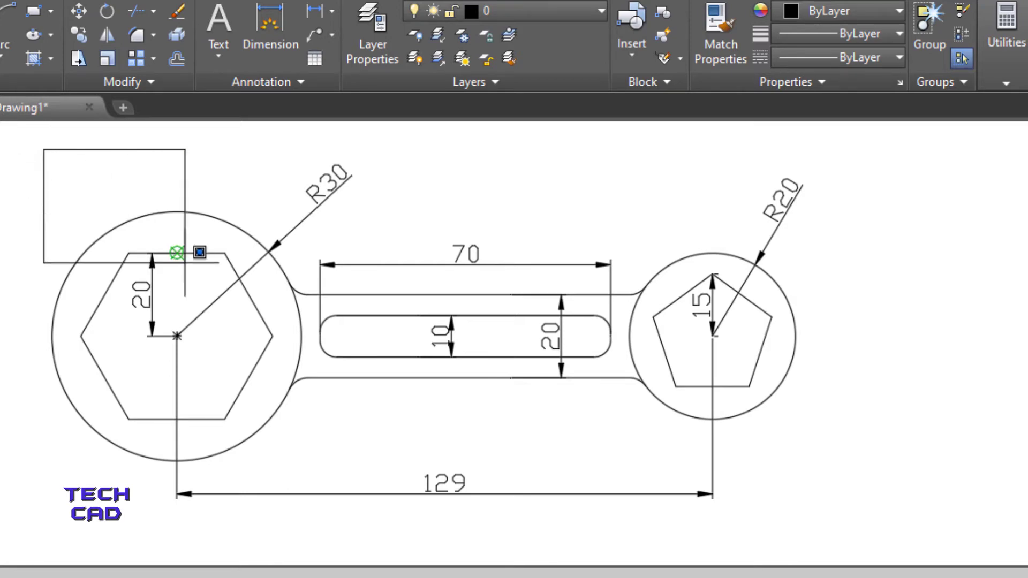
Step: Define a Window plot area starting at the wrench's upper-left corner
left_click(827, 535)
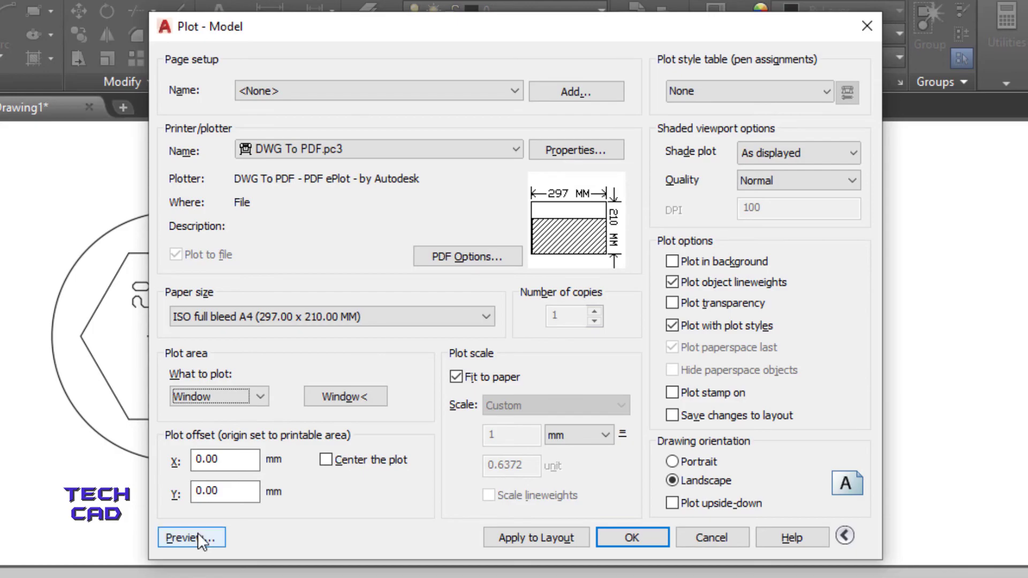
Step: Preview the A4 landscape plot and confirm the settings with OK to start plotting
left_click(191, 553)
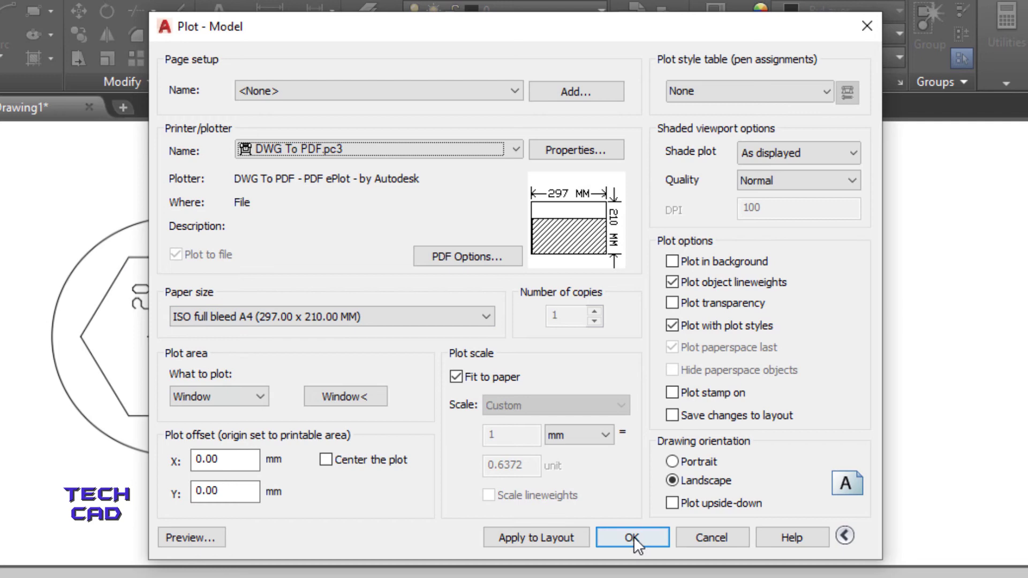
left_click(632, 538)
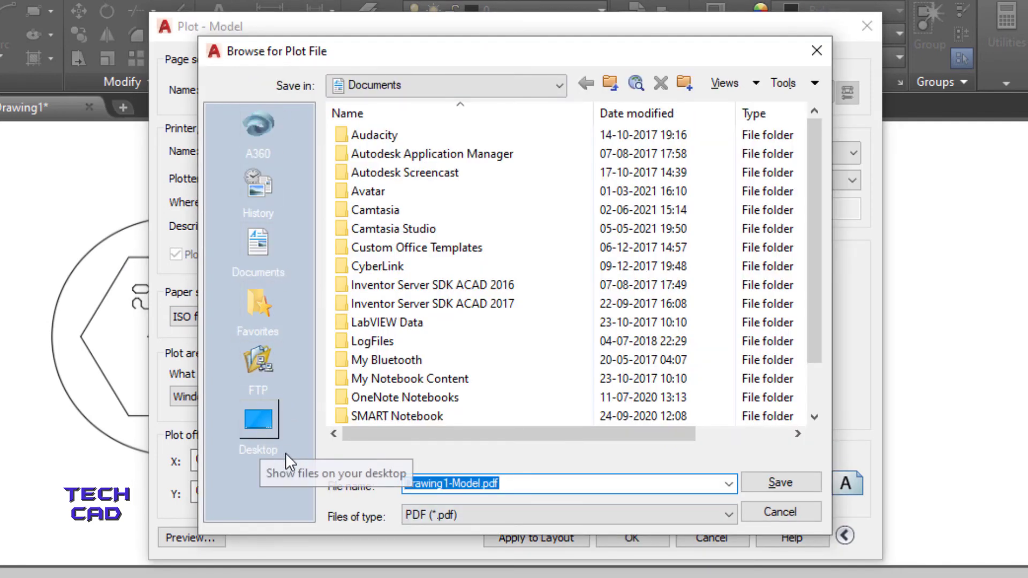
Step: Save the plot as Drawing1-Model.pdf on the Desktop and open it in Acrobat Reader
left_click(257, 420)
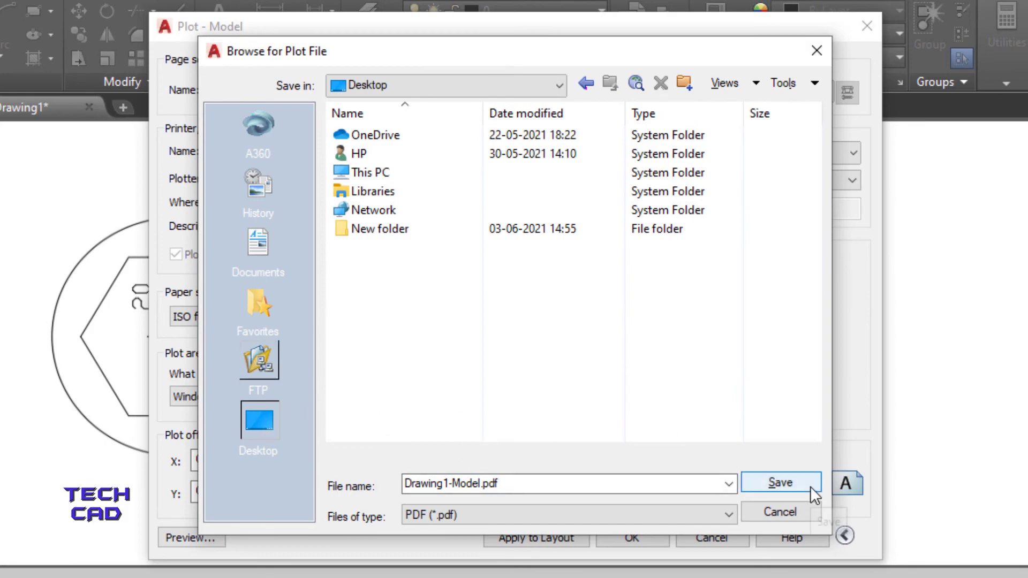
left_click(780, 483)
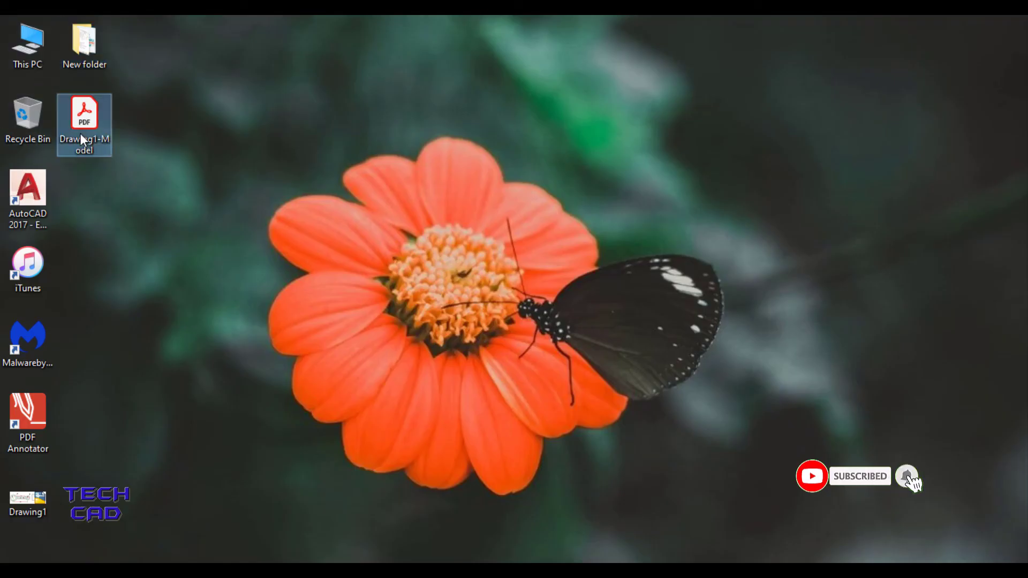
mouse_move(104, 123)
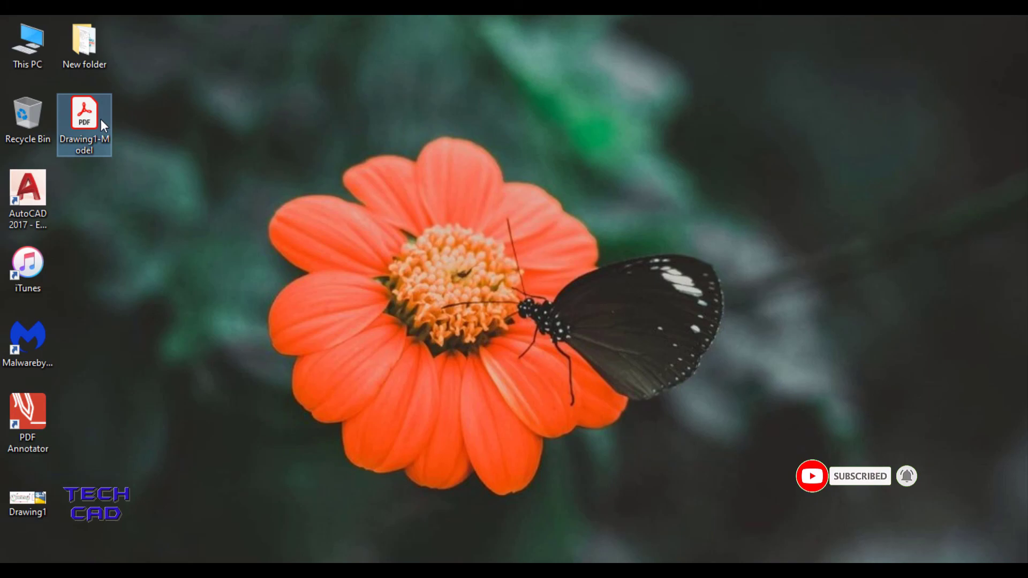
double_click(85, 111)
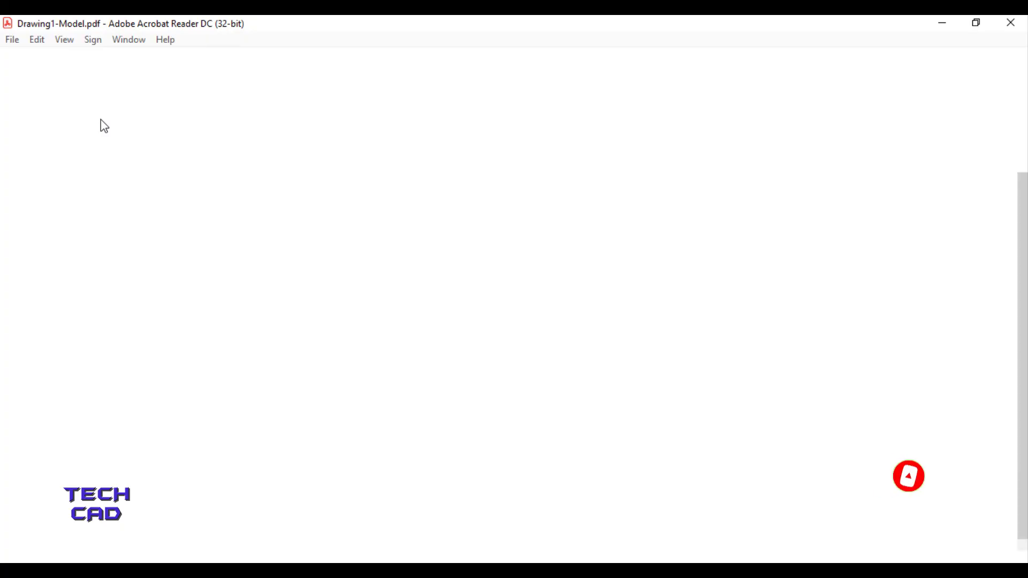